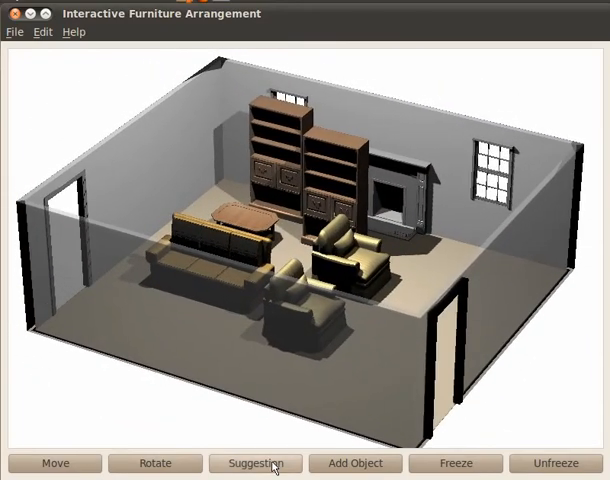
- Get a suggested arrangement grouping the sofa and armchairs around the coffee table
{"action": "left_click", "coordinate": [256, 463]}
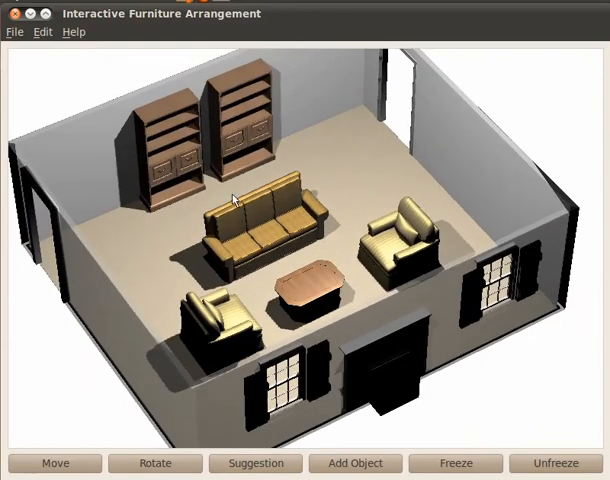
- Start a new empty five-sided room and add four windows and a doorway
{"action": "left_click", "coordinate": [14, 31]}
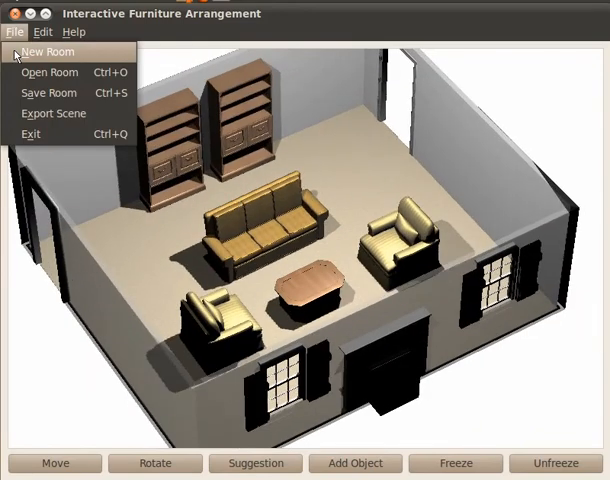
{"action": "left_click", "coordinate": [46, 51]}
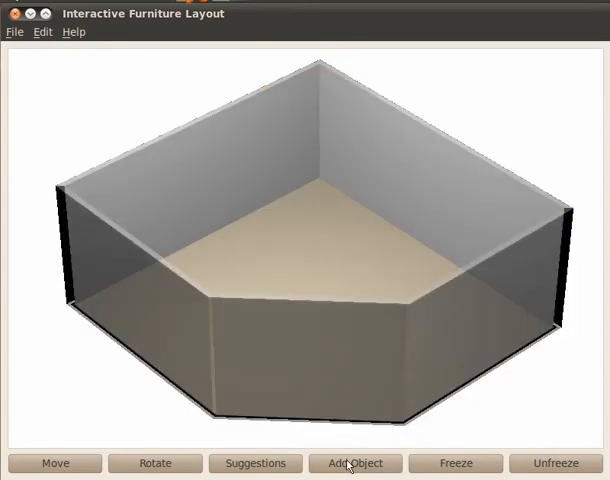
{"action": "left_click", "coordinate": [354, 463]}
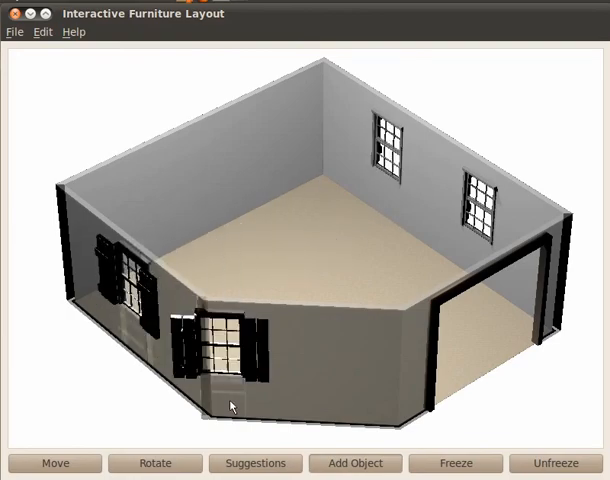
- Add a sofa set with type Seat and Leather material, plus a cabinet and wooden tables
{"action": "left_click", "coordinate": [355, 463]}
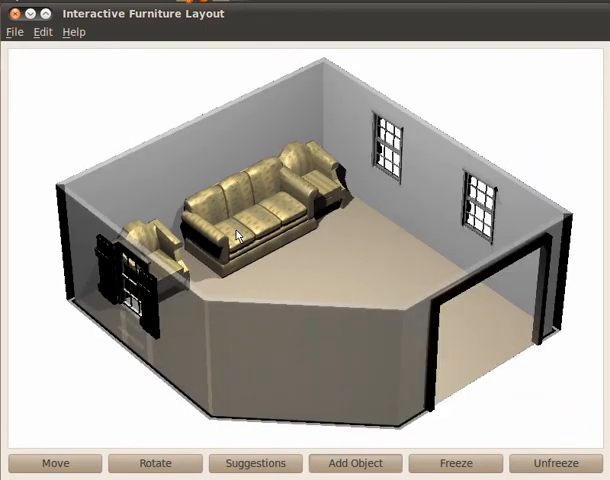
{"action": "left_click", "coordinate": [355, 463]}
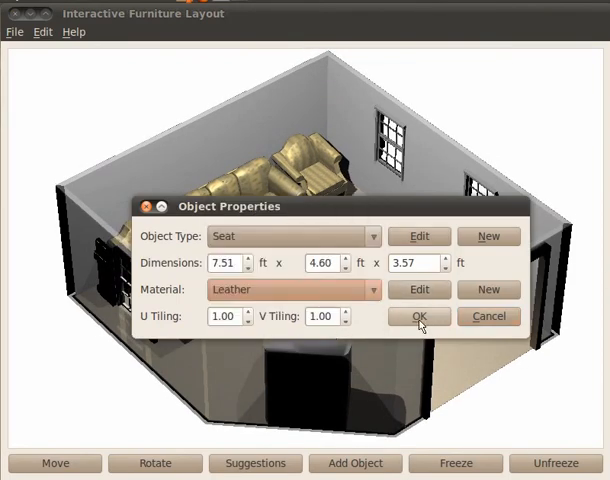
{"action": "left_click", "coordinate": [419, 316]}
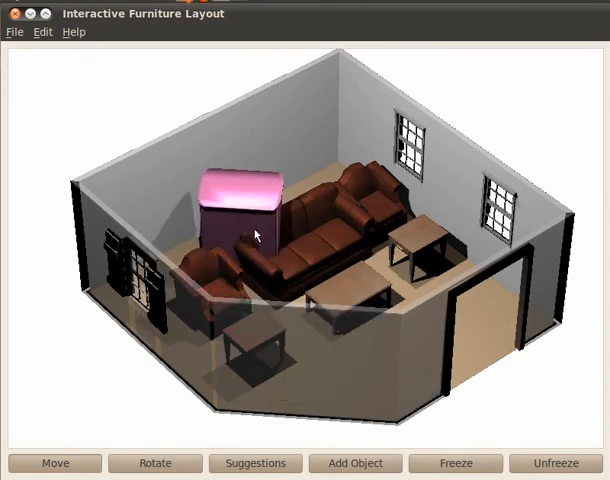
- Move the cabinet to the back wall and request alternative layout suggestions
{"action": "left_click", "coordinate": [155, 463]}
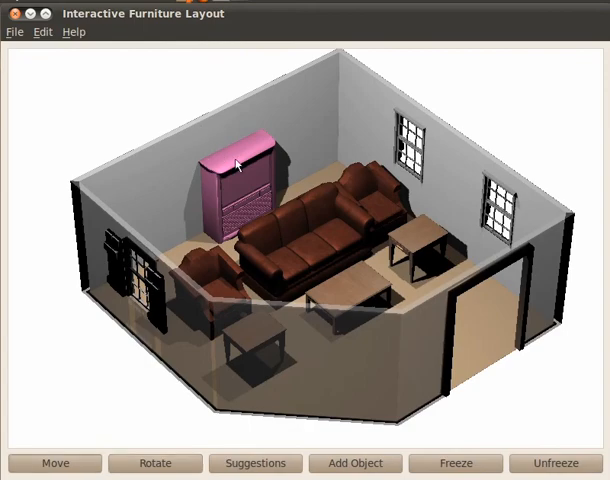
{"action": "left_click", "coordinate": [255, 463]}
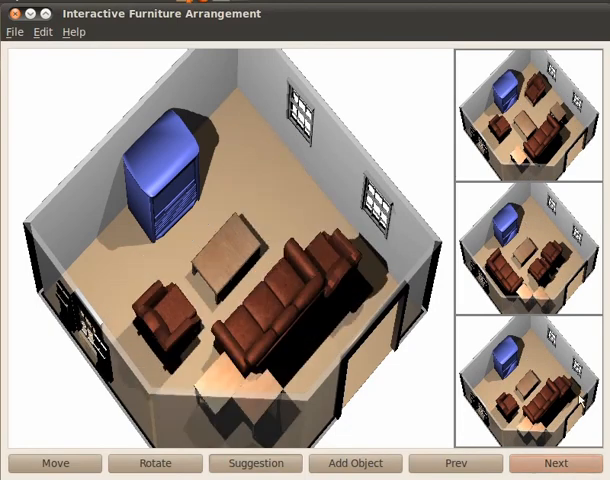
- Browse the suggestions and adopt one with seating around a purple coffee table
{"action": "left_click", "coordinate": [155, 463]}
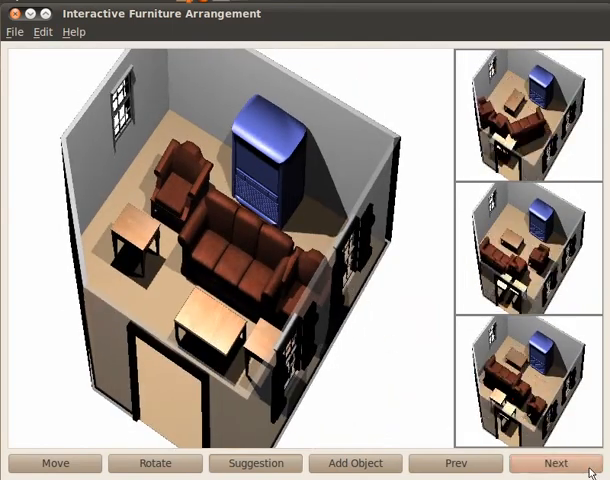
{"action": "left_click", "coordinate": [556, 463]}
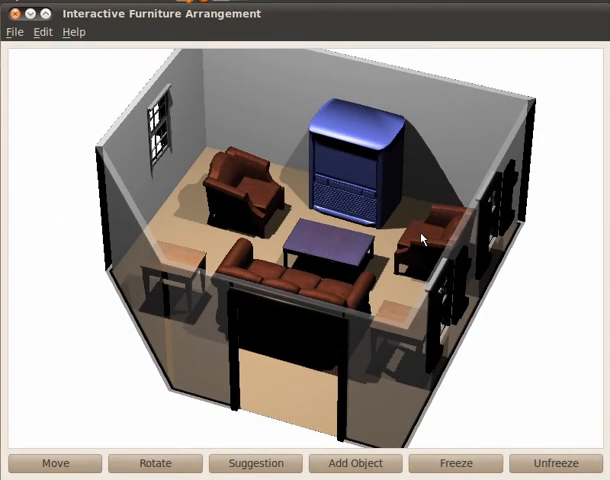
- Request new suggestions, preview the third, and accept the wooden coffee table arrangement
{"action": "left_click", "coordinate": [255, 463]}
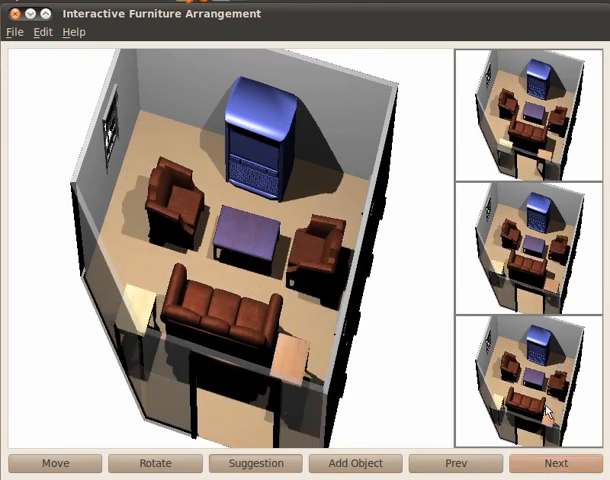
{"action": "left_click", "coordinate": [556, 463]}
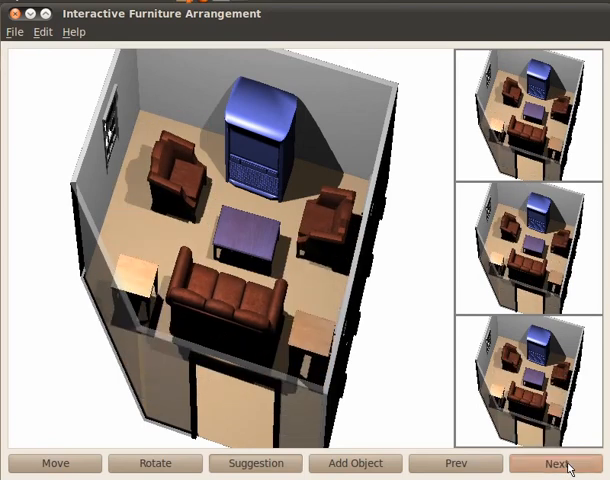
{"action": "left_click", "coordinate": [556, 463]}
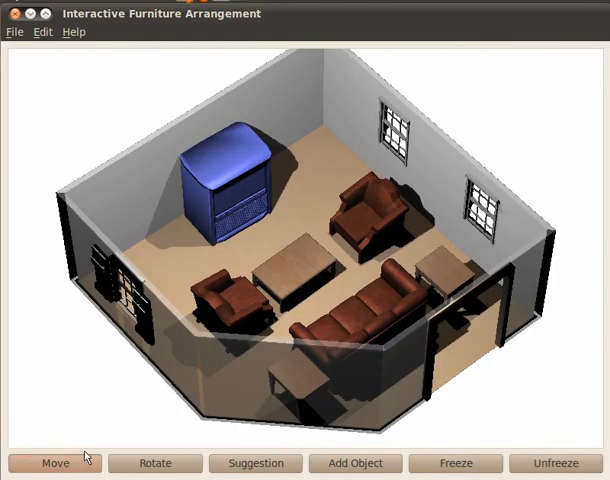
- Move the red side table beside the front-left armchair while suggestions update
{"action": "left_click", "coordinate": [420, 260]}
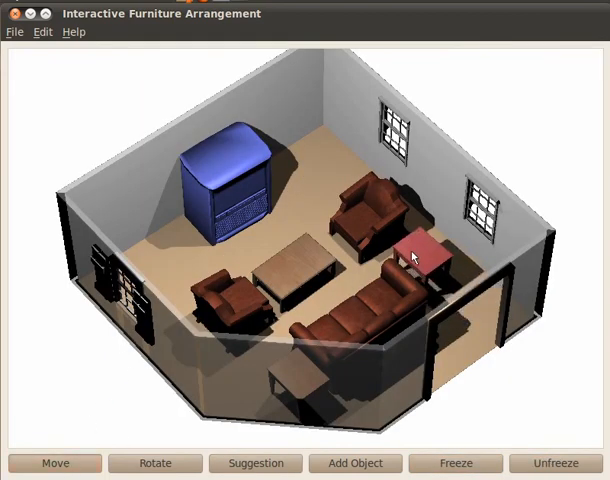
{"action": "left_click", "coordinate": [256, 463]}
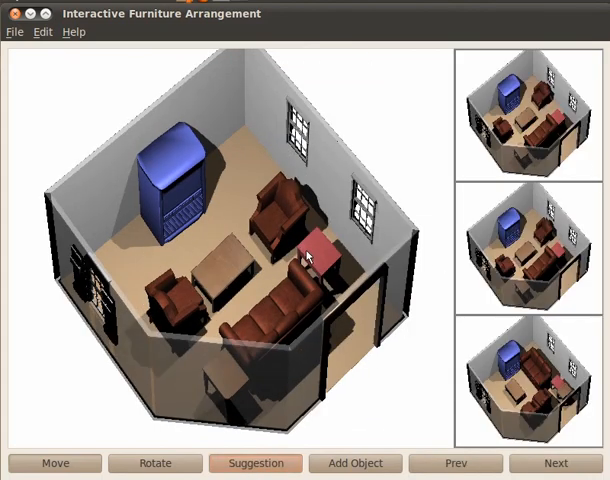
{"action": "left_click", "coordinate": [256, 463]}
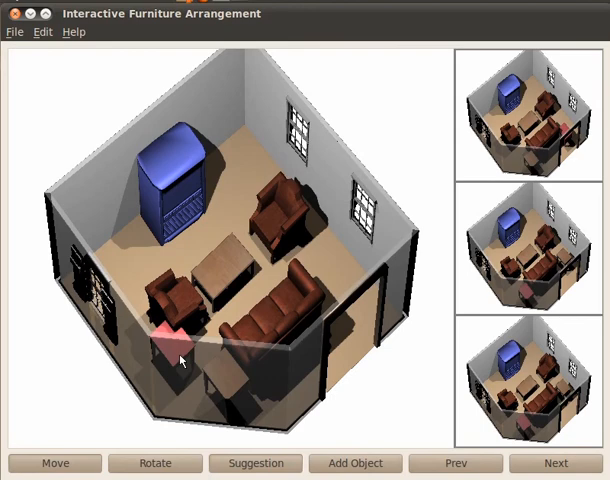
{"action": "left_click", "coordinate": [255, 463]}
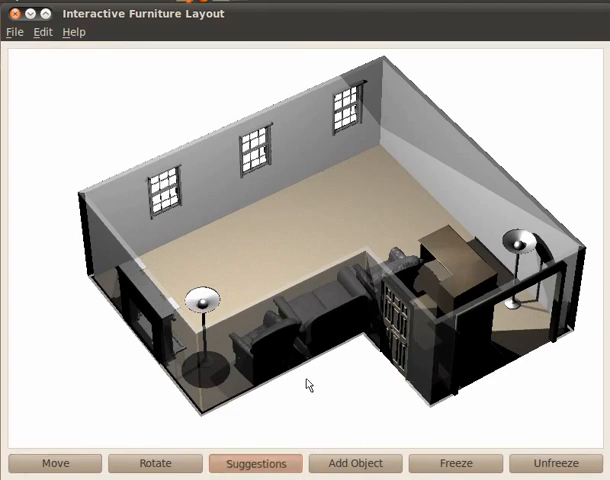
- Get suggested layouts arranging the dark armchairs, floor lamps and fireplace in the L-shaped room
{"action": "left_click", "coordinate": [255, 463]}
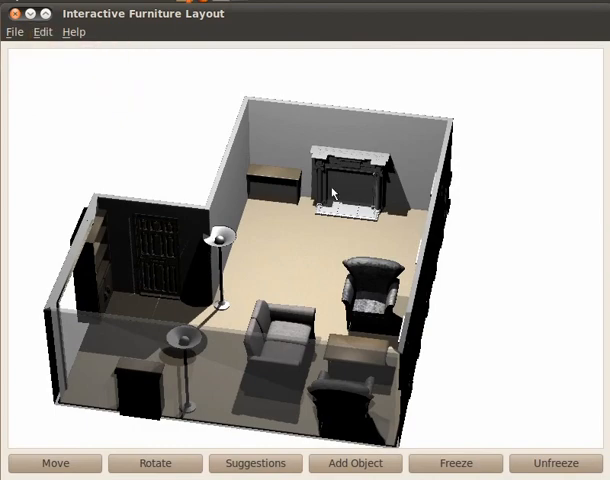
{"action": "left_click", "coordinate": [255, 463]}
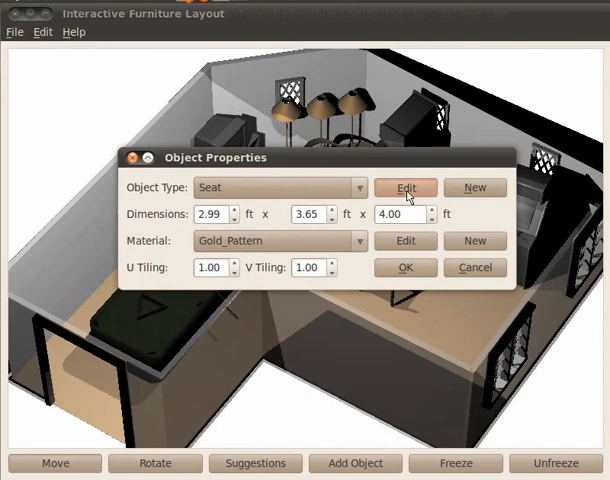
- Edit the Seat type to use the 'Coffee Tables are near seats' relationship
{"action": "left_click", "coordinate": [405, 187]}
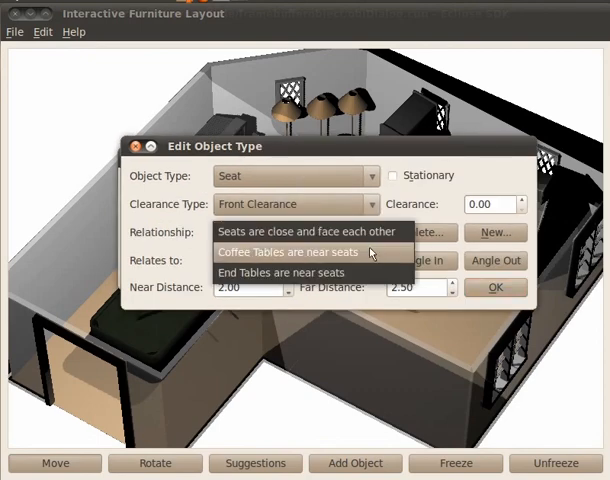
{"action": "left_click", "coordinate": [300, 251]}
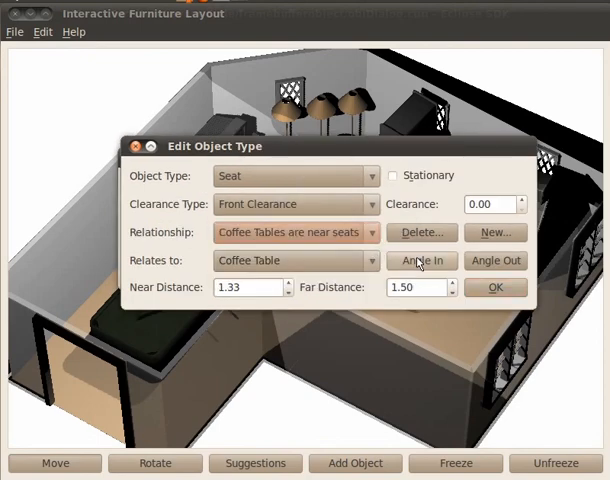
{"action": "left_click", "coordinate": [420, 260]}
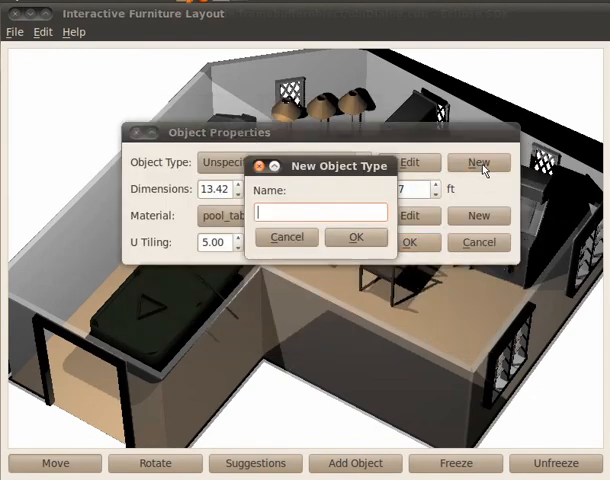
- Create a 'Pool Table' object type with All Around clearance
{"action": "type", "text": "Pool Table"}
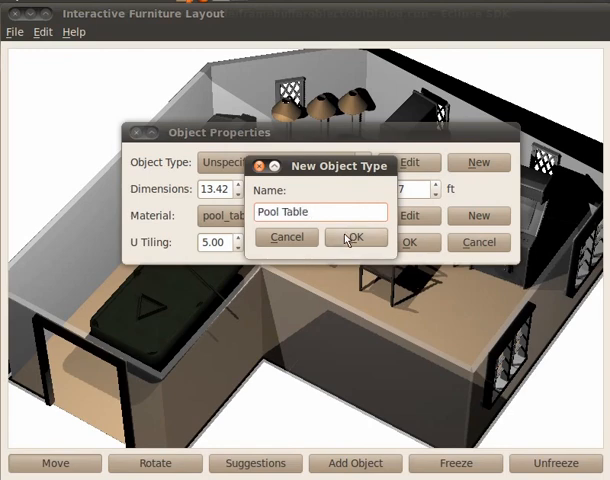
{"action": "left_click", "coordinate": [354, 237]}
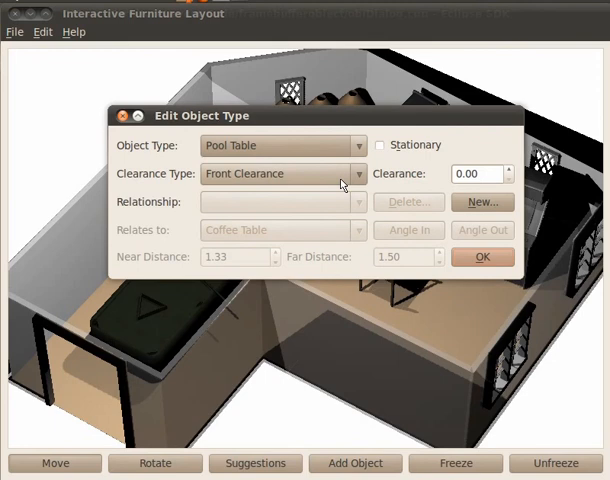
{"action": "left_click", "coordinate": [358, 173]}
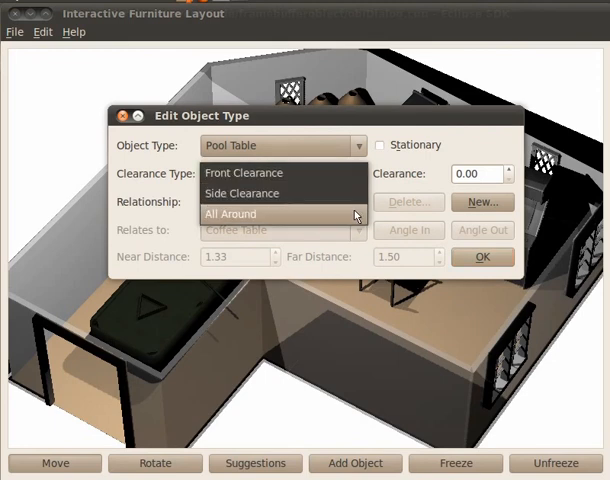
{"action": "left_click", "coordinate": [230, 213]}
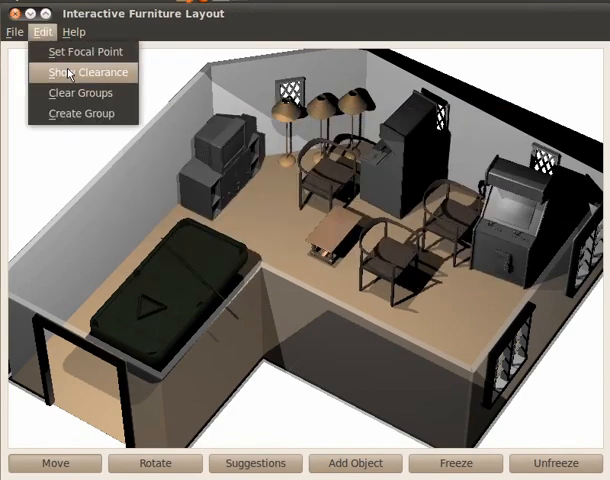
- Show clearance zones around the furniture and generate three alternative game-room layout suggestions
{"action": "left_click", "coordinate": [88, 72]}
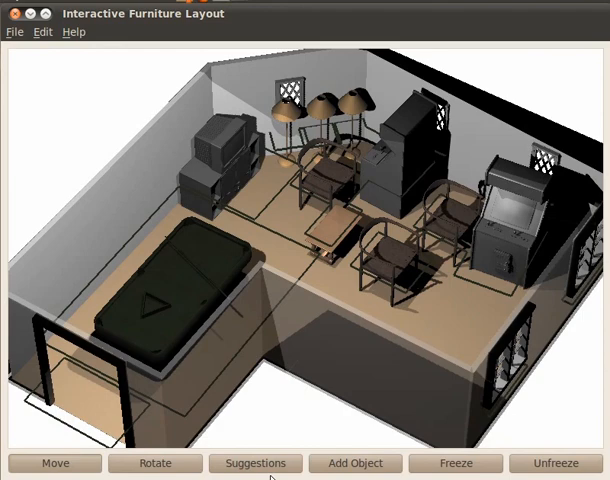
{"action": "left_click", "coordinate": [255, 463]}
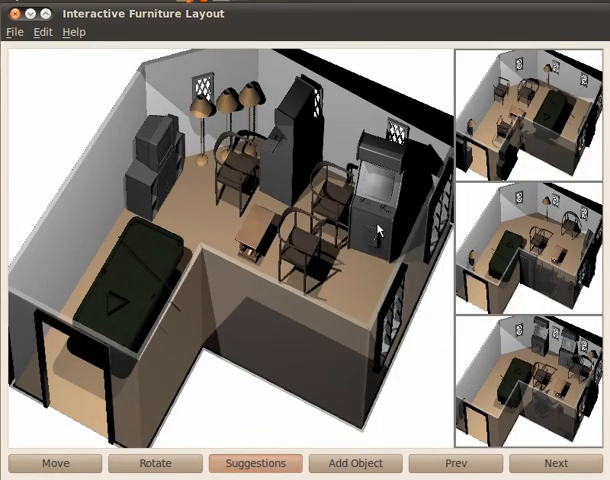